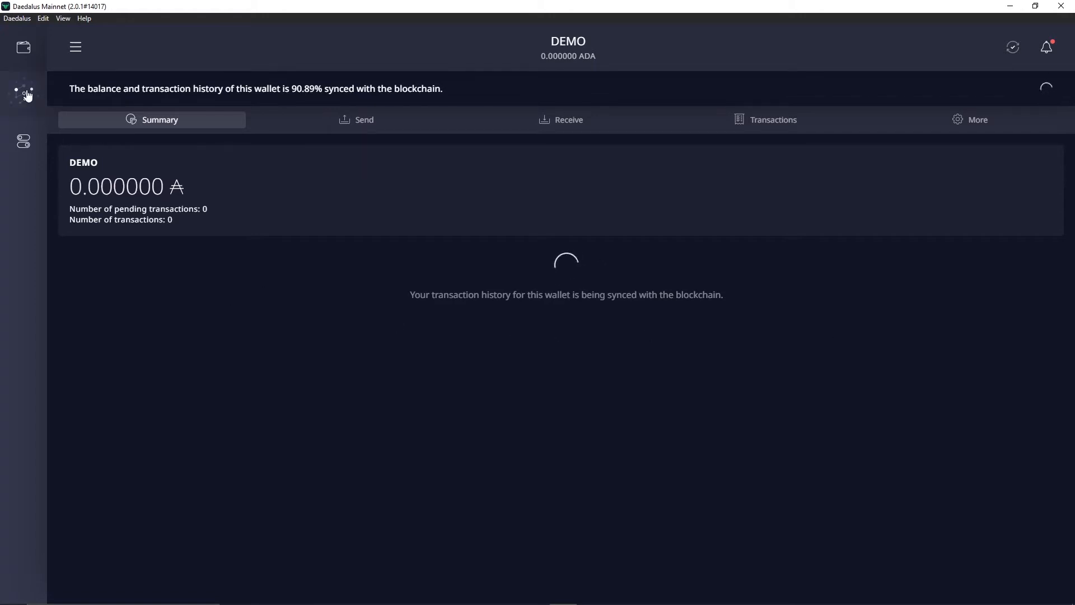
Step: Go to the staking area from the DEMO wallet summary, landing on the Info page
left_click(21, 92)
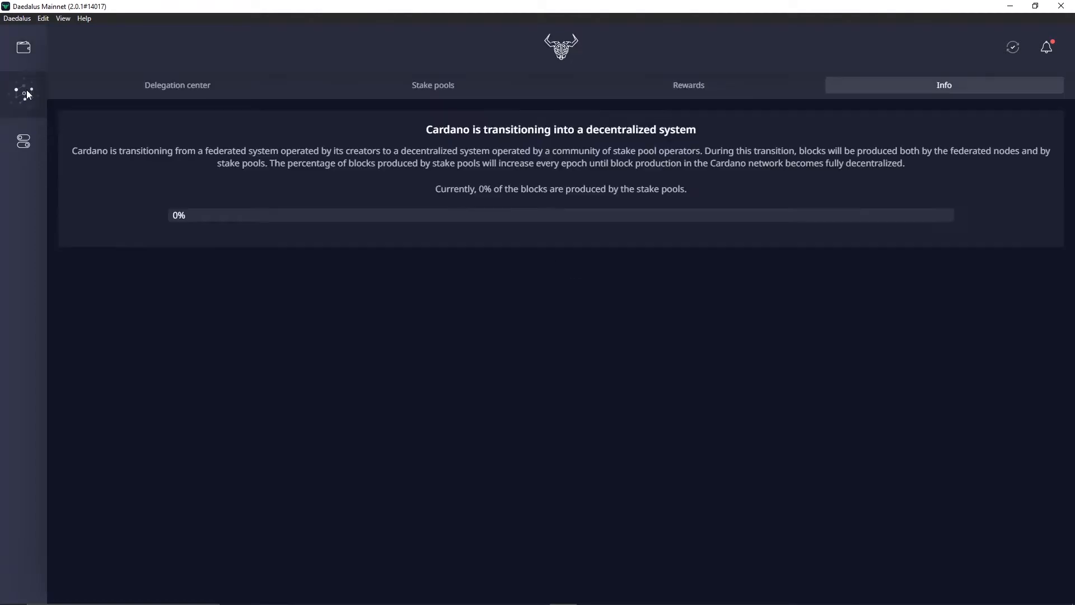
mouse_move(733, 387)
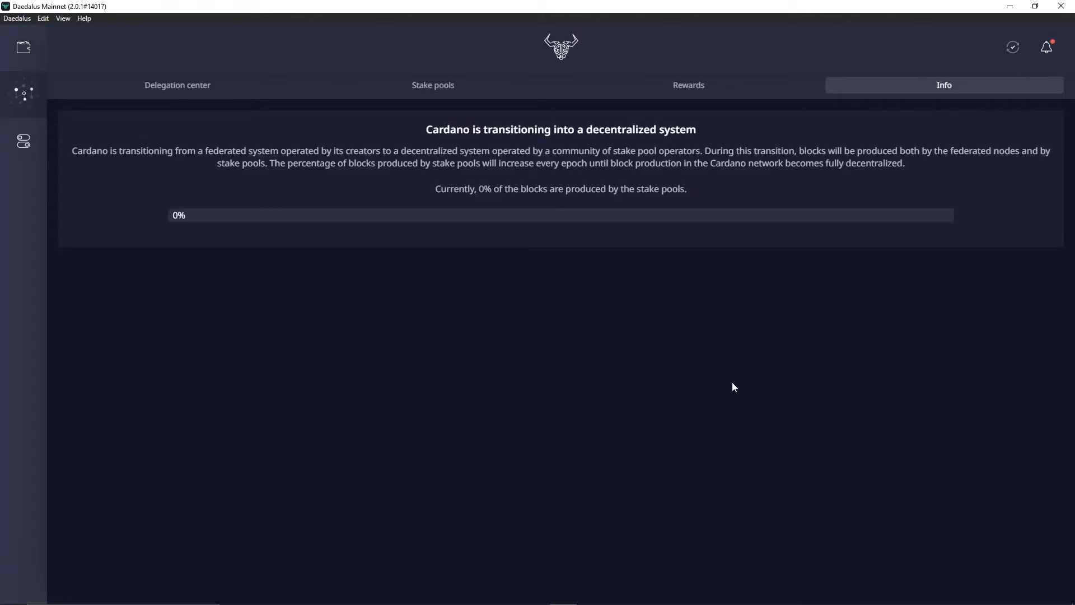
mouse_move(454, 101)
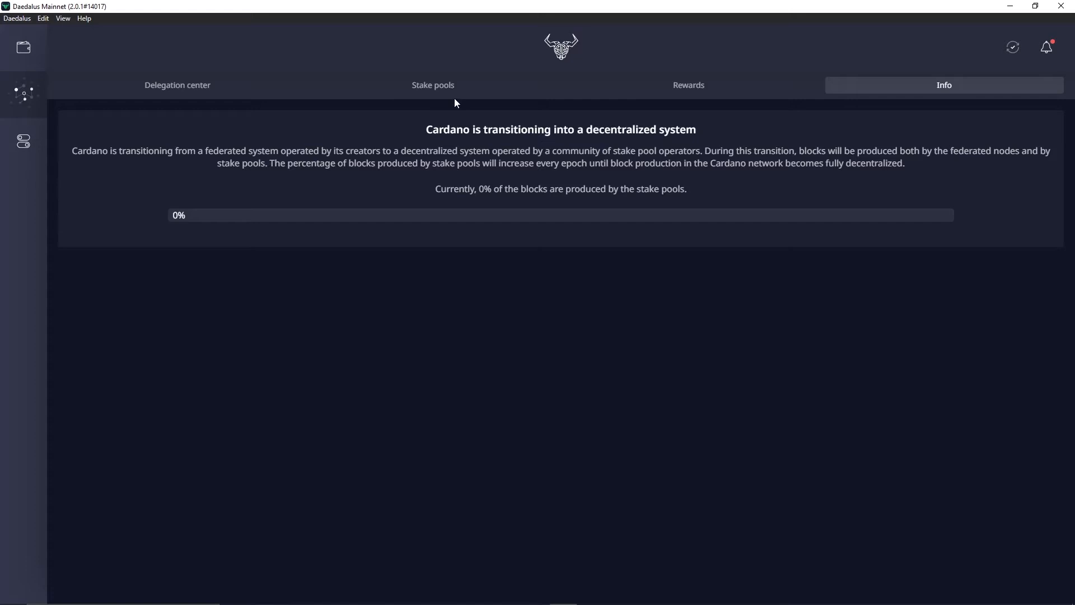
Step: Search the Stake pools list for 'node' and show the Node Networks pool details
left_click(433, 85)
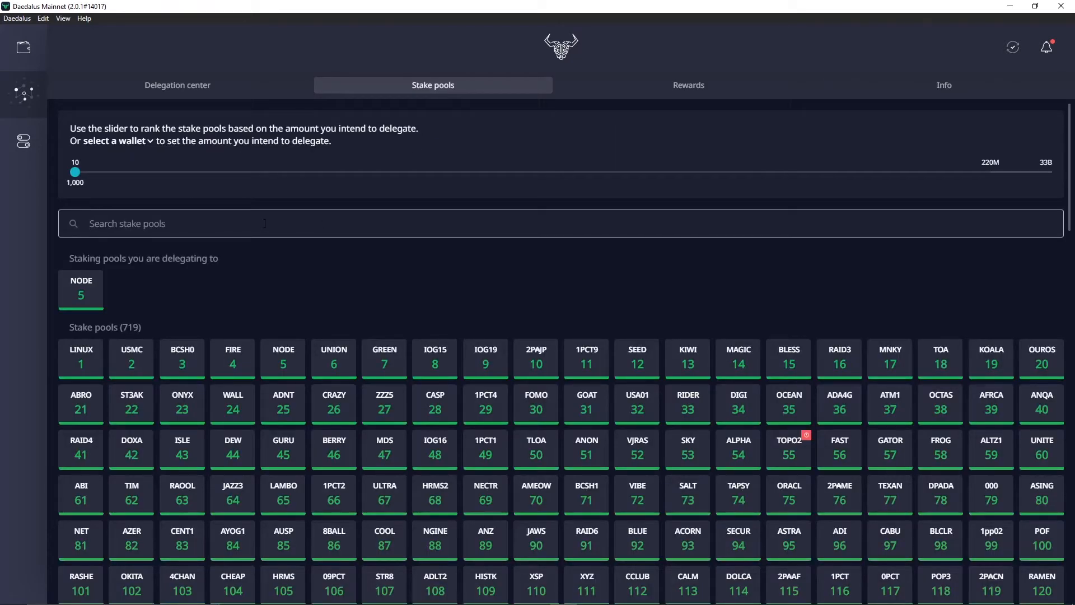
type("node")
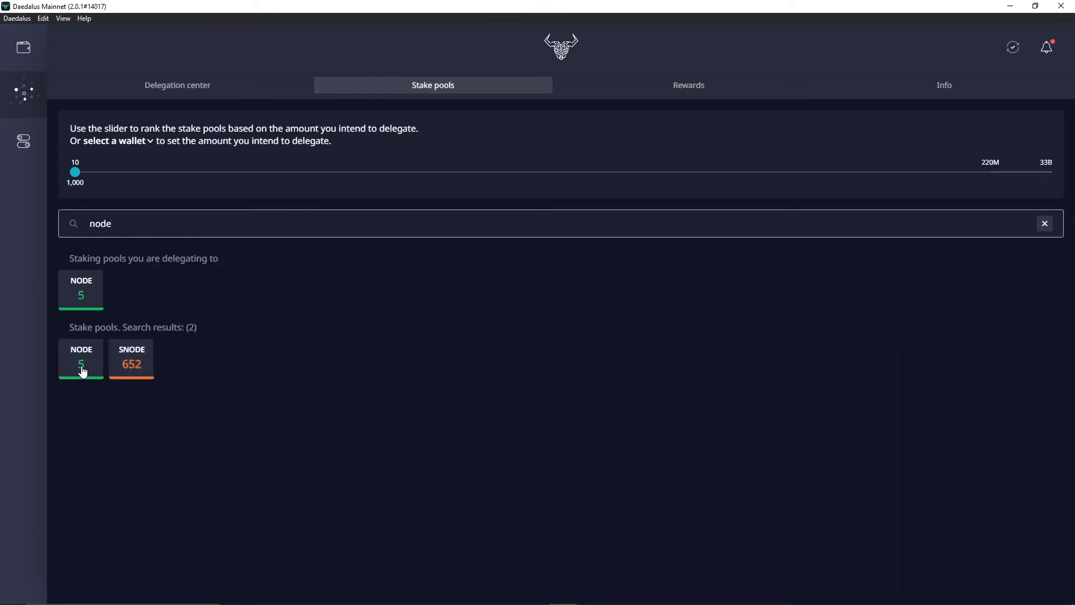
left_click(80, 359)
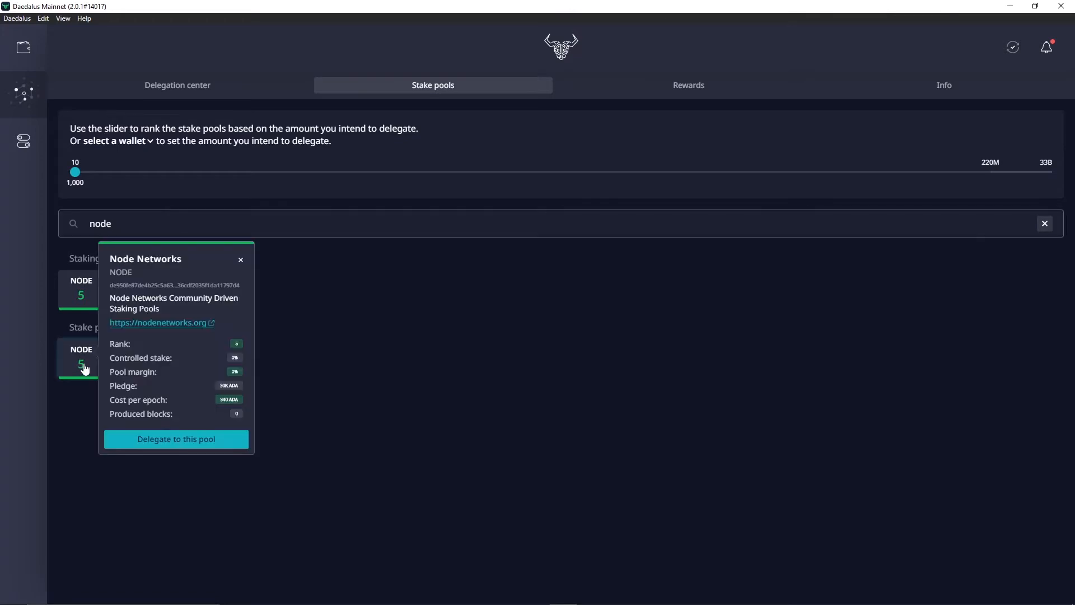
mouse_move(198, 443)
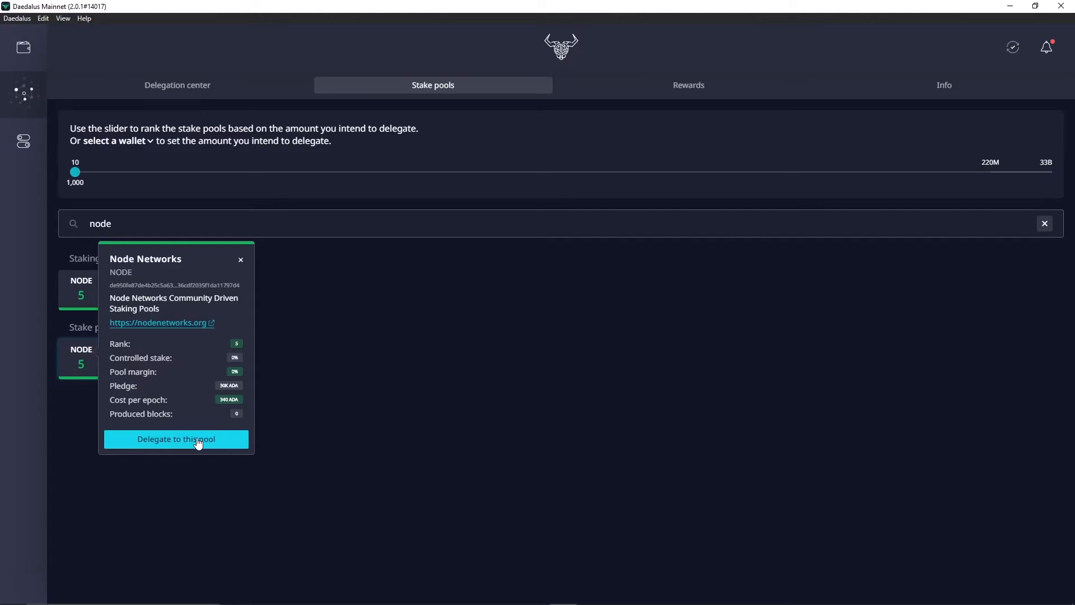
Step: Start delegating to NODE and select the DEMO wallet (16 ADA) in step 1 of 3
left_click(175, 439)
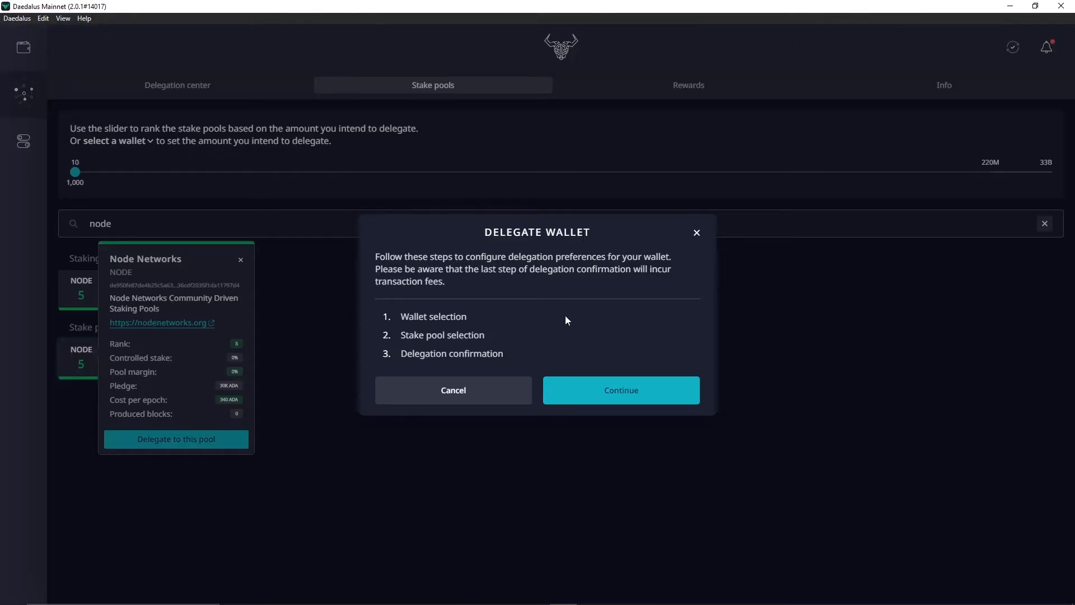
mouse_move(567, 342)
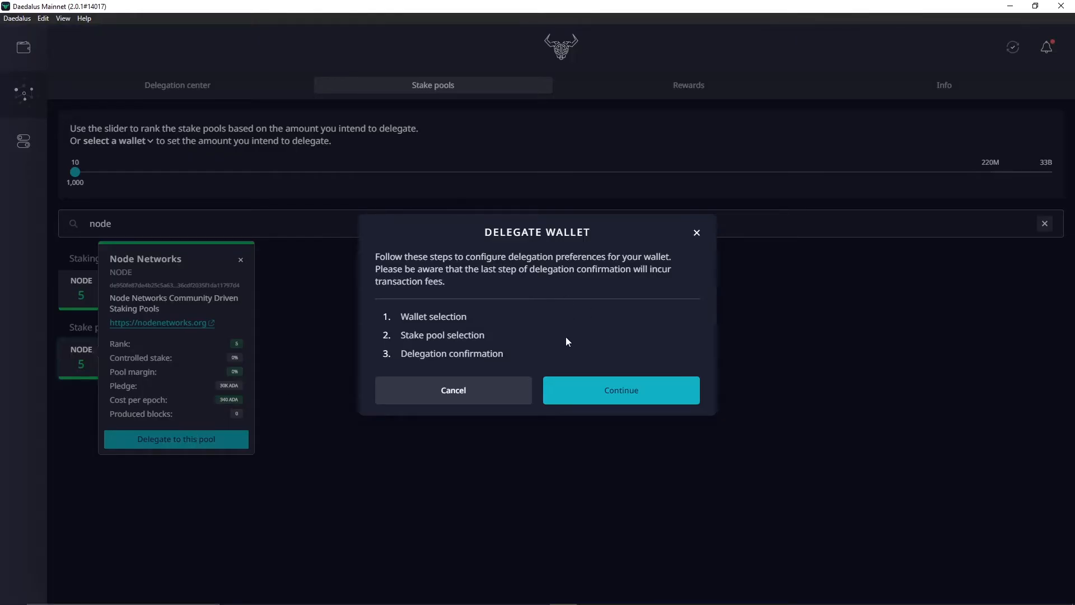
left_click(621, 390)
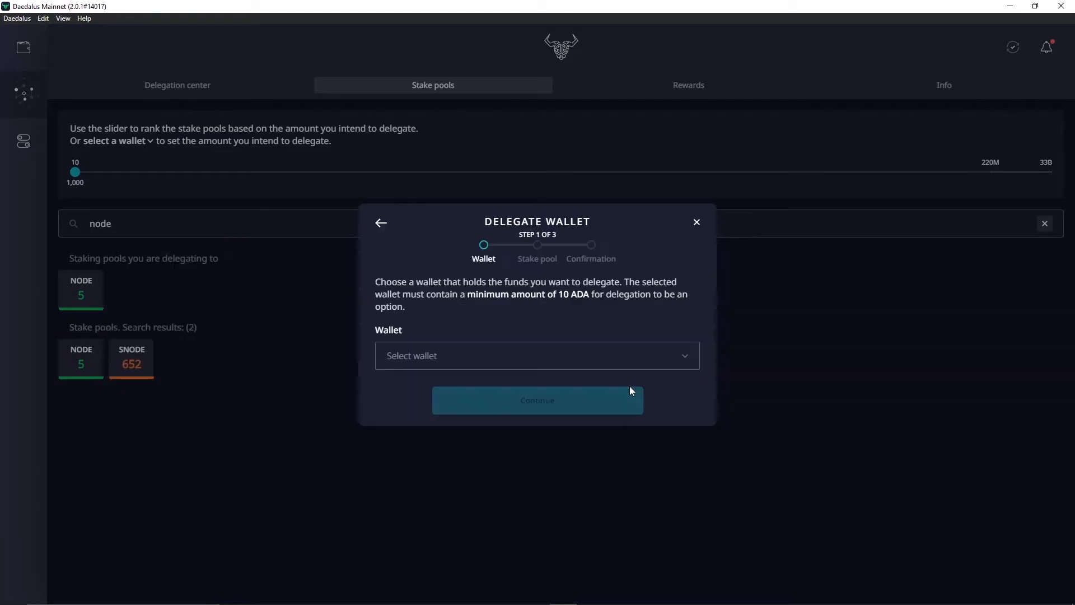
mouse_move(652, 362)
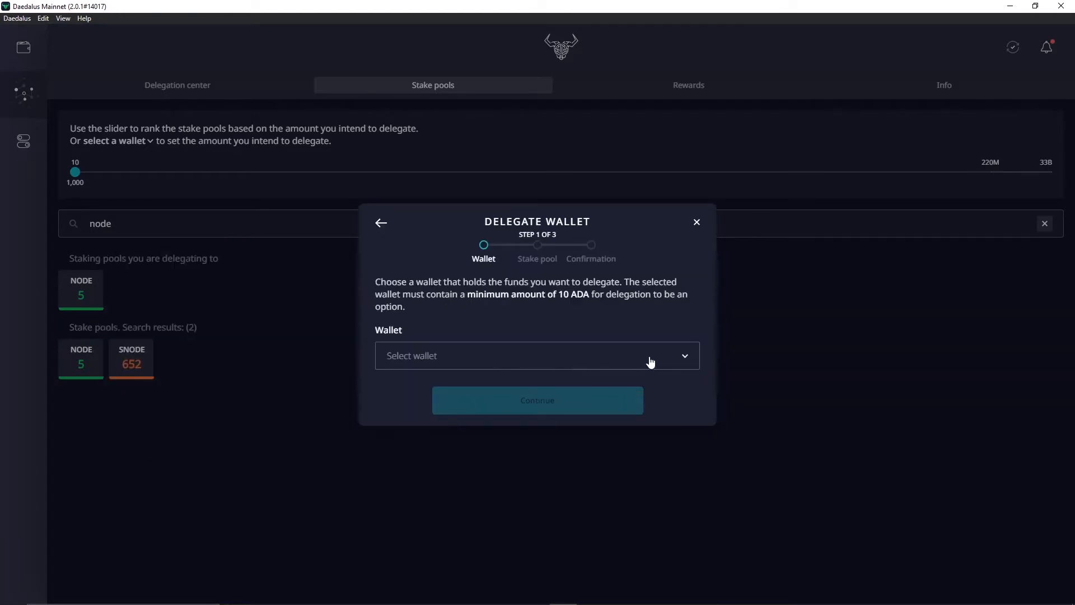
mouse_move(655, 358)
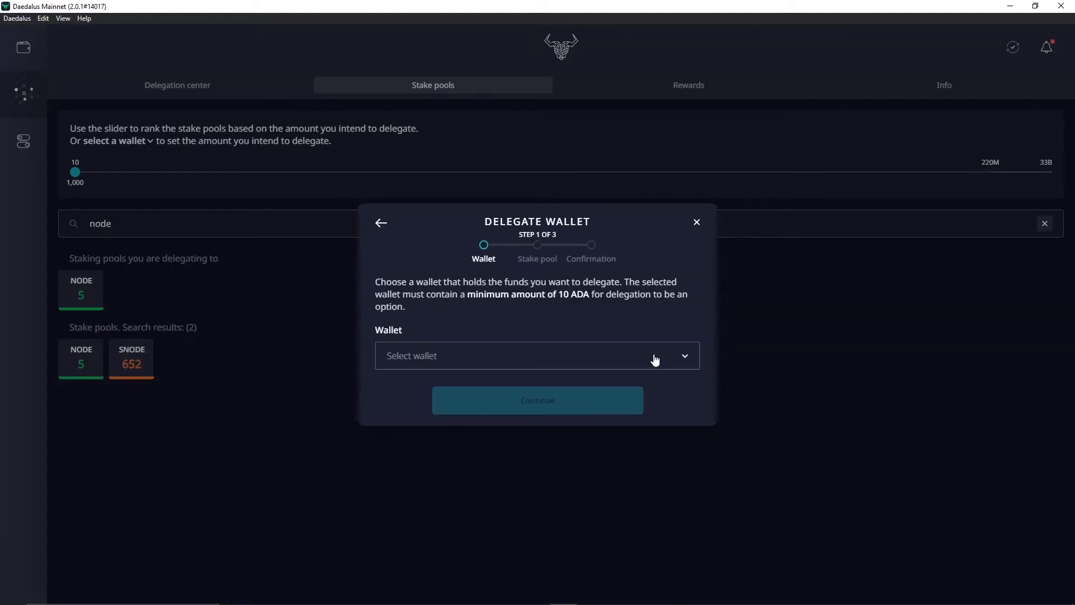
left_click(538, 356)
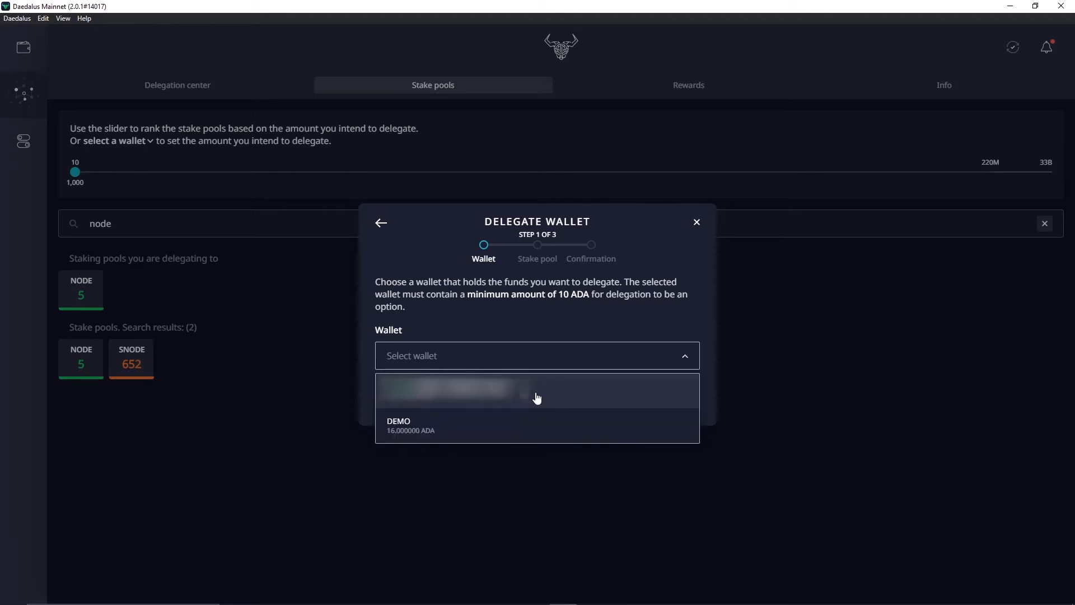
left_click(538, 426)
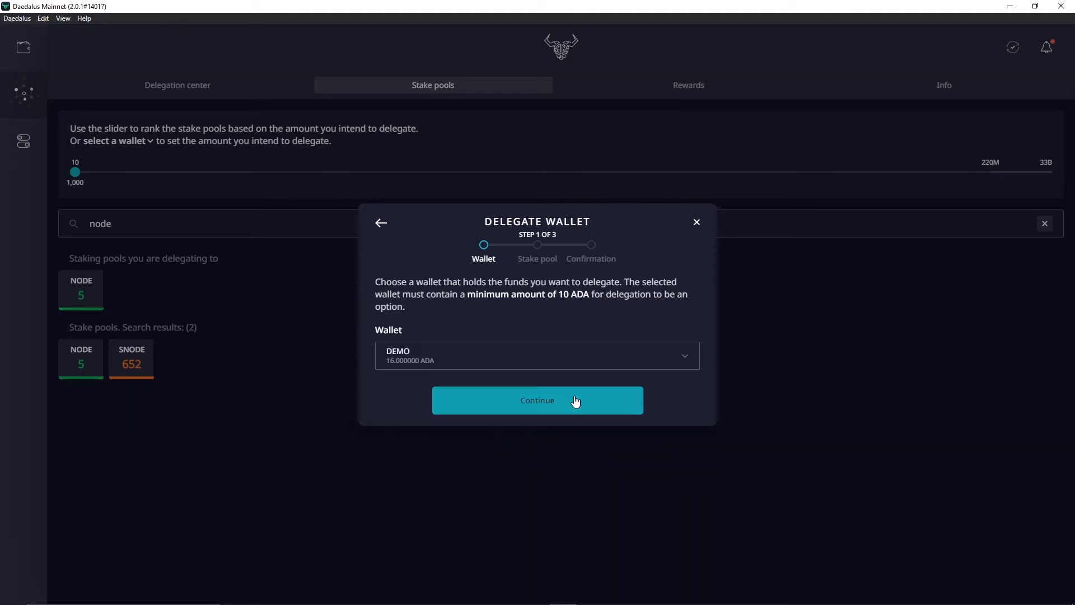
Step: Continue to step 2 and search 'node' to verify NODE is the chosen pool
left_click(538, 400)
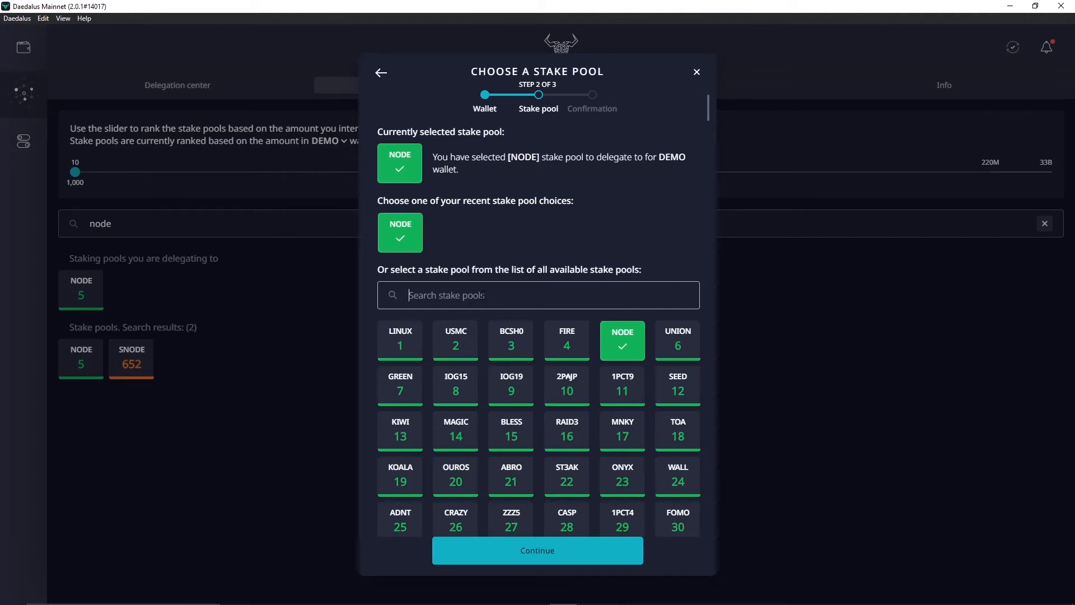
type("no")
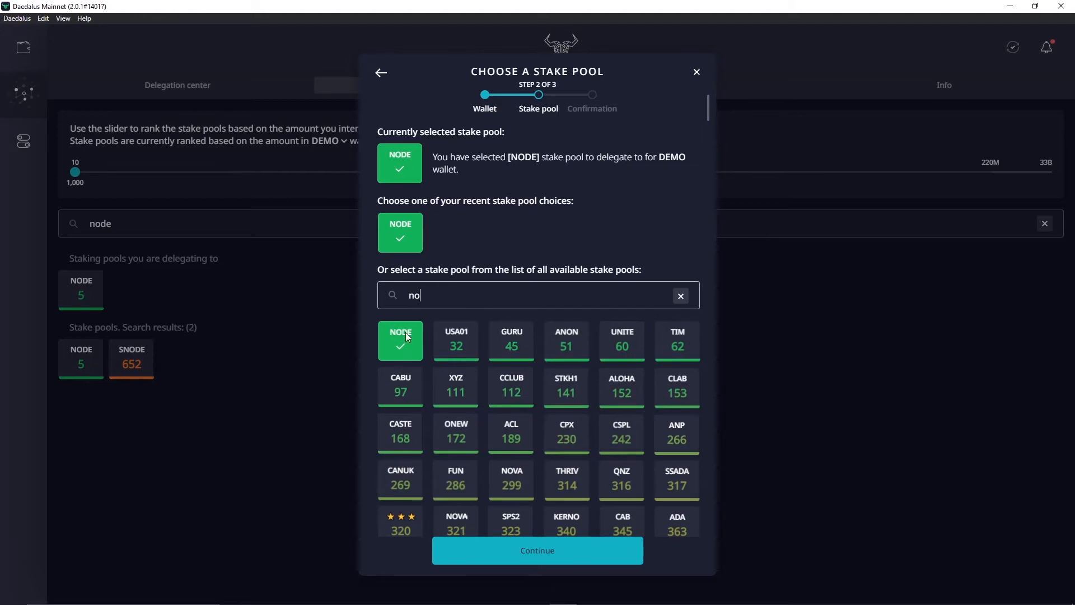
mouse_move(435, 223)
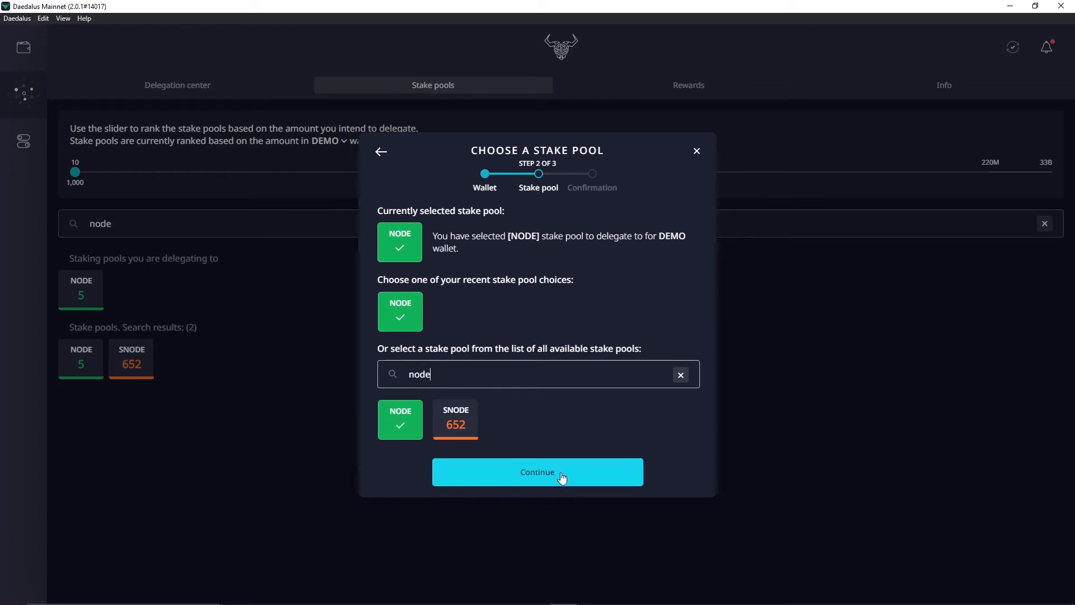
Step: Confirm NODE, enter the spending password and submit the delegation with a 0.174257 ADA fee
left_click(538, 471)
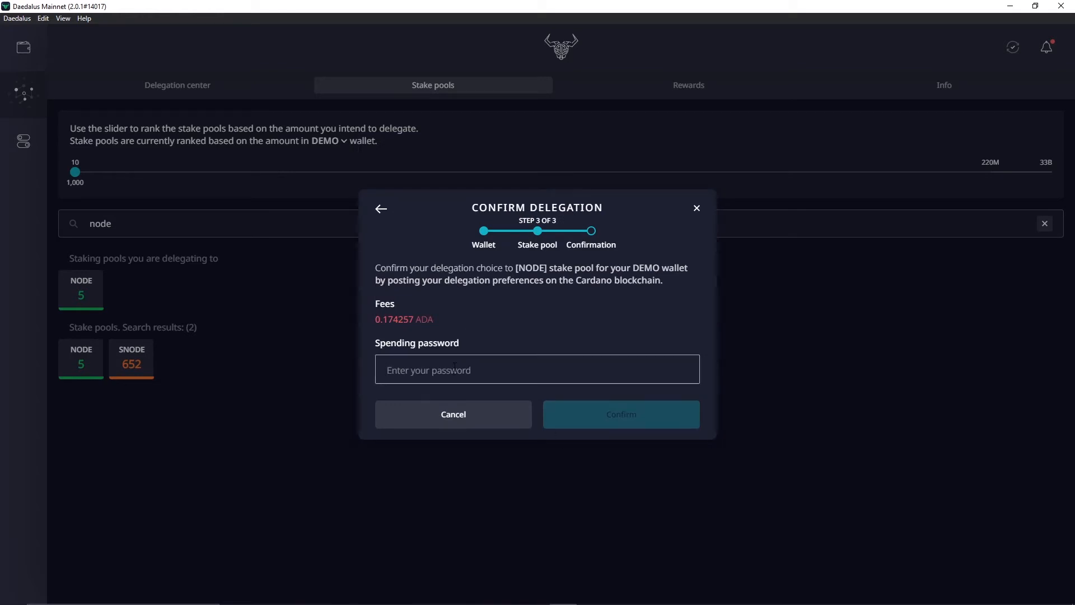
type("password")
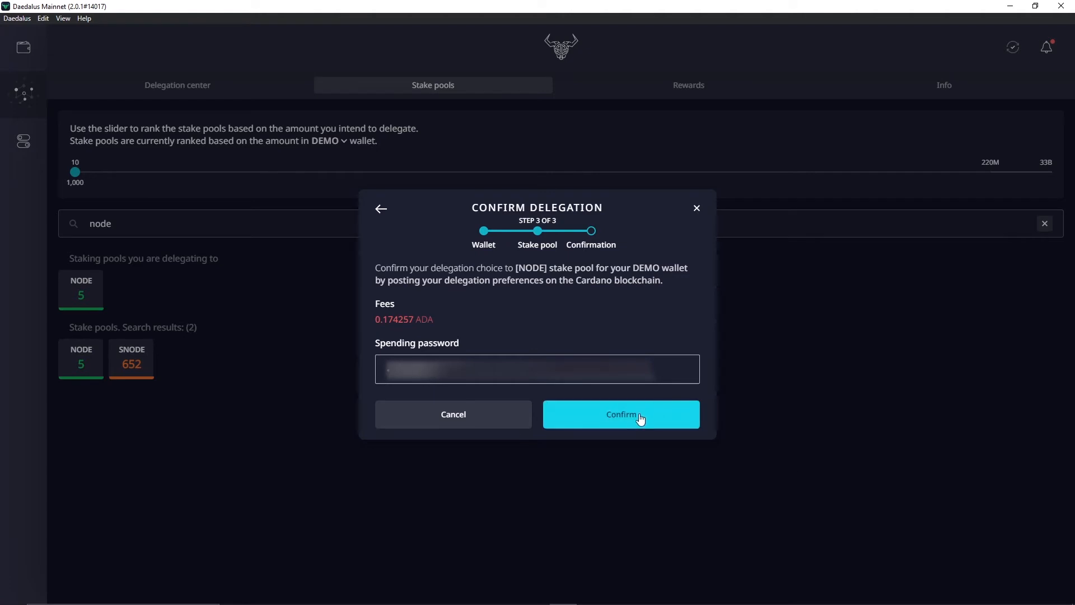
left_click(635, 415)
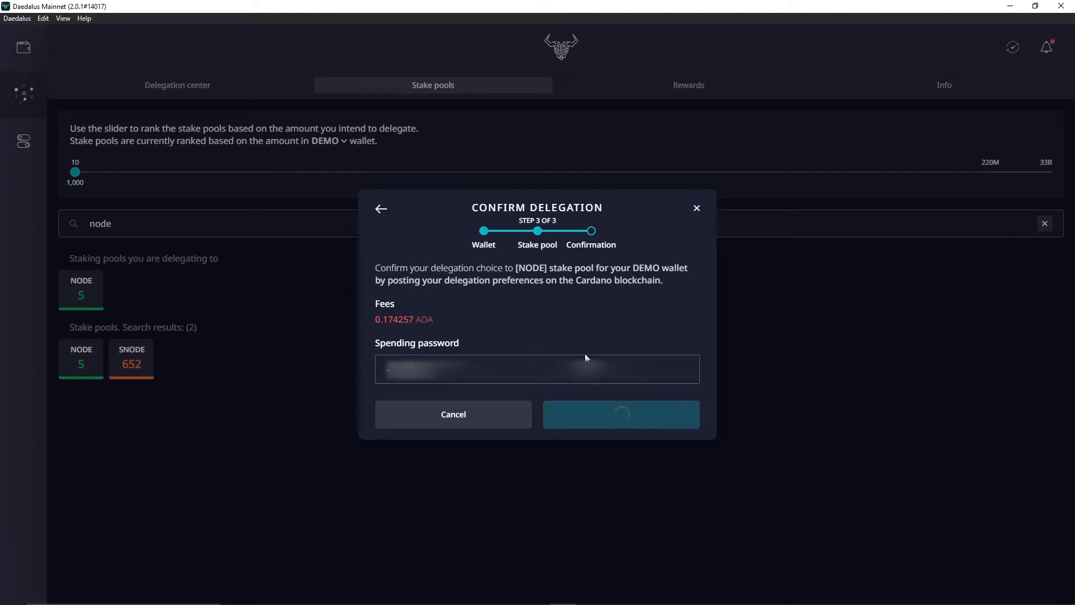
Step: Acknowledge and close the Wallet Delegated notice for DEMO to NODE
left_click(620, 415)
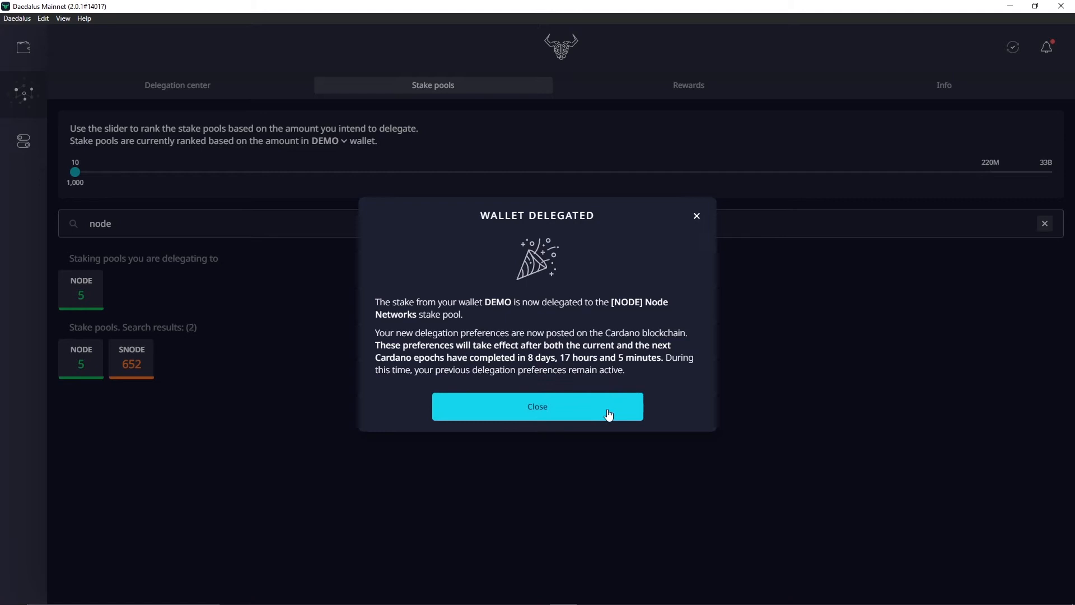
mouse_move(587, 411)
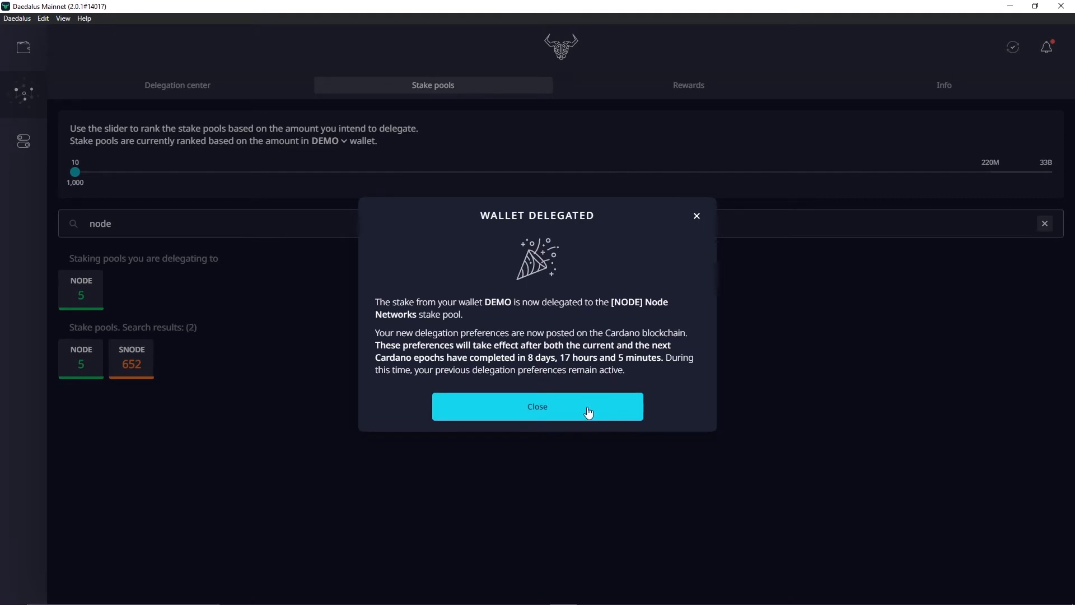
left_click(537, 407)
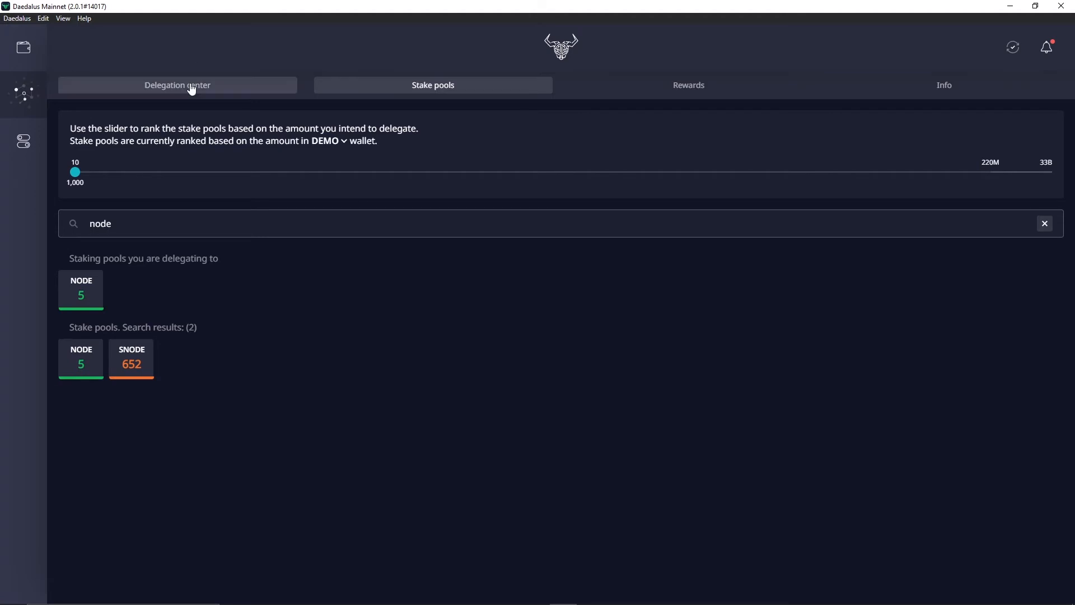
Step: Show the Delegation center listing DEMO (13.825743 ADA) as undelegated with [NODE] pending
left_click(177, 85)
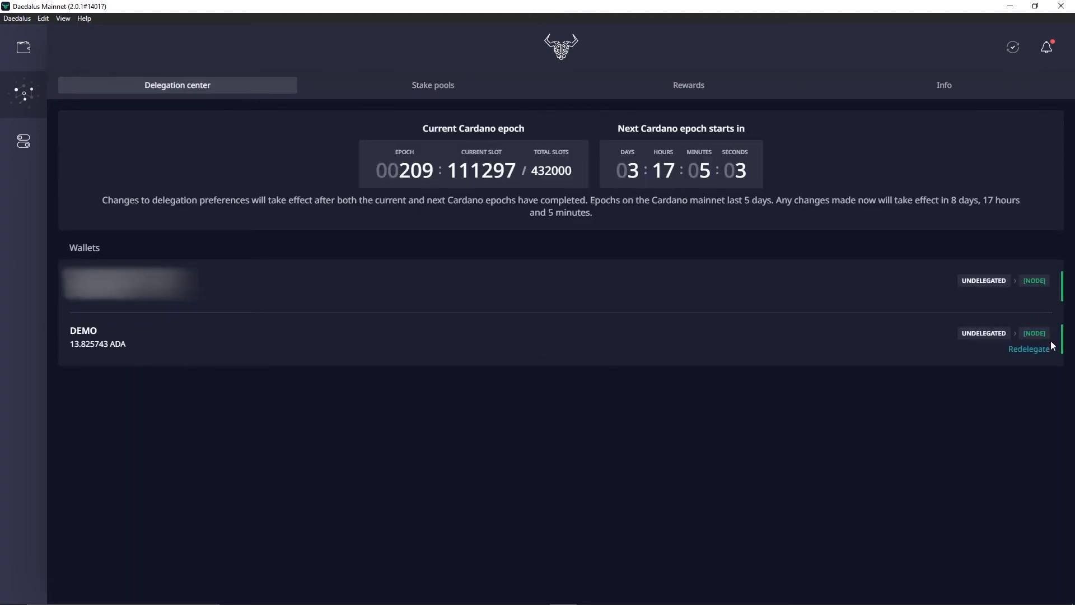
mouse_move(1035, 334)
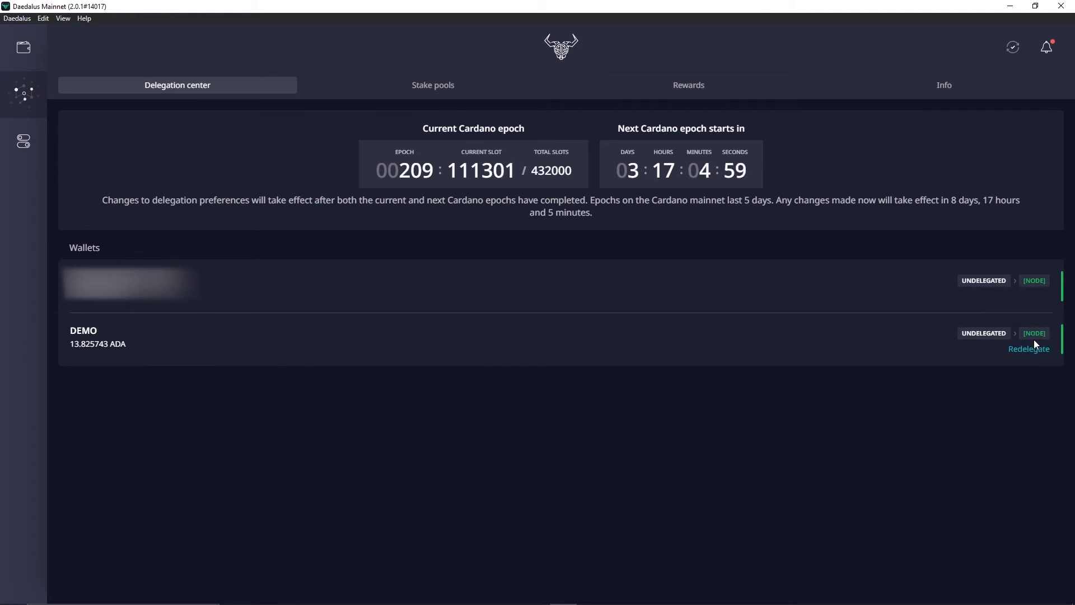
mouse_move(926, 380)
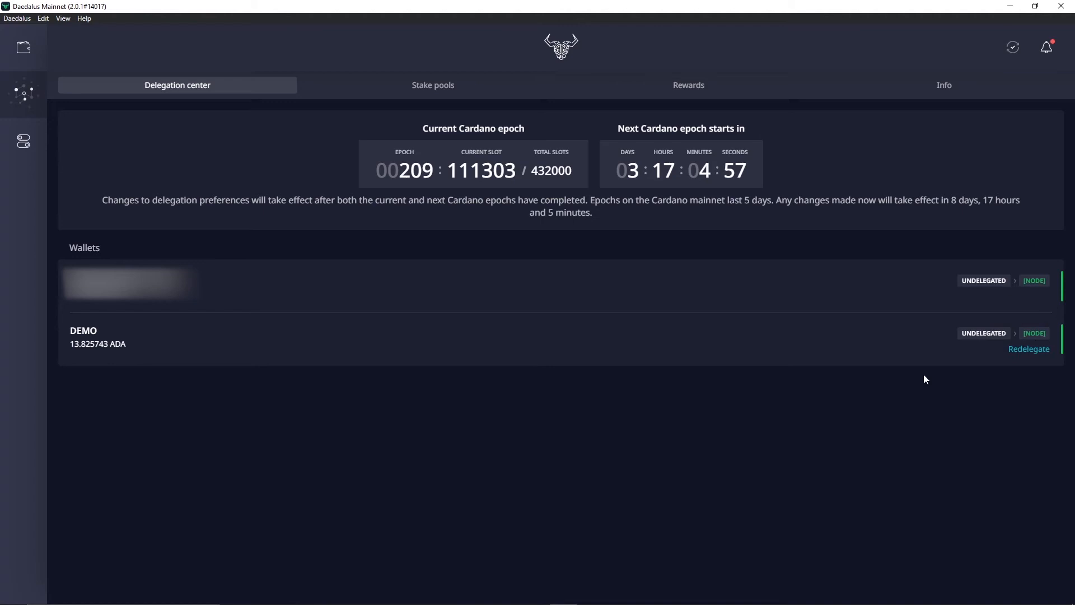
mouse_move(708, 390)
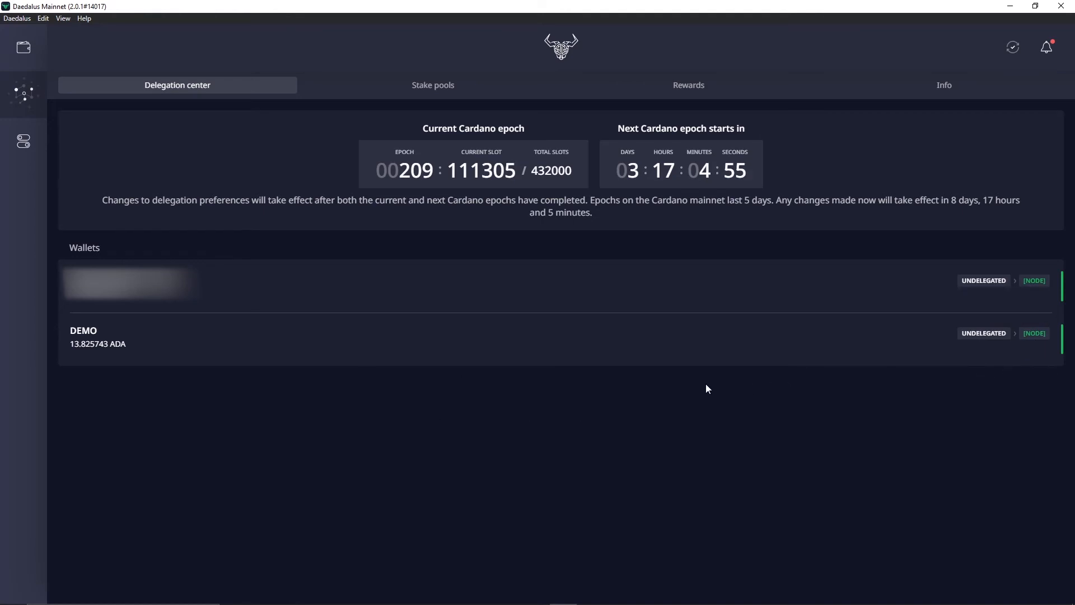
mouse_move(596, 401)
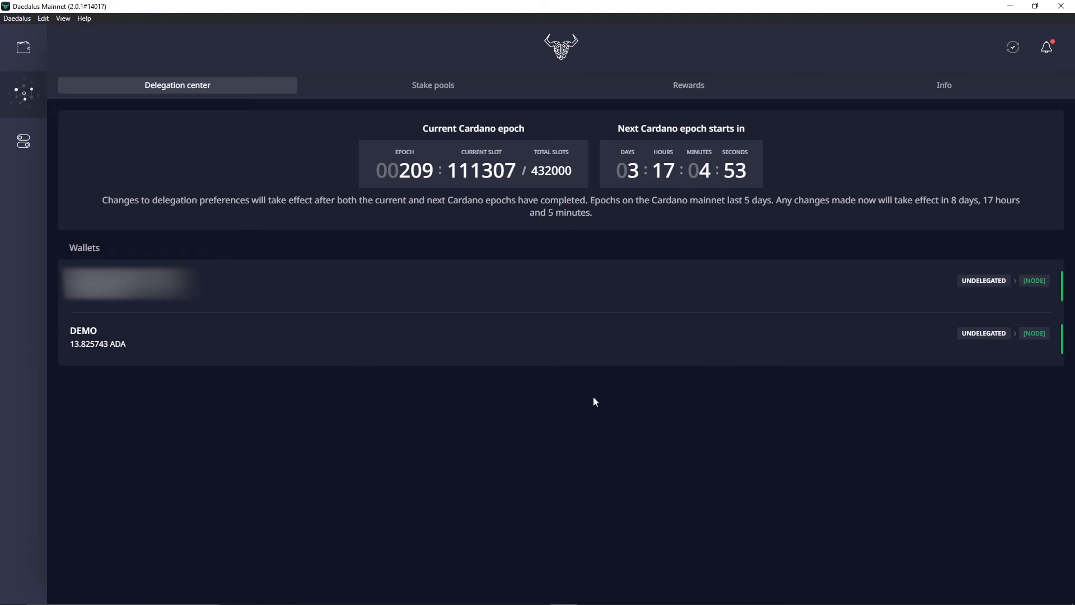